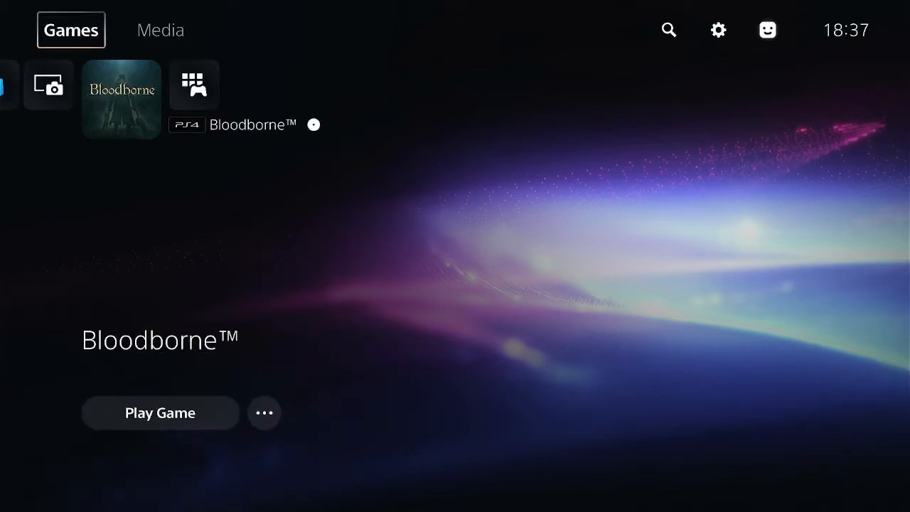
- Start a manual internet connection setup over a LAN cable from Network settings
click(718, 29)
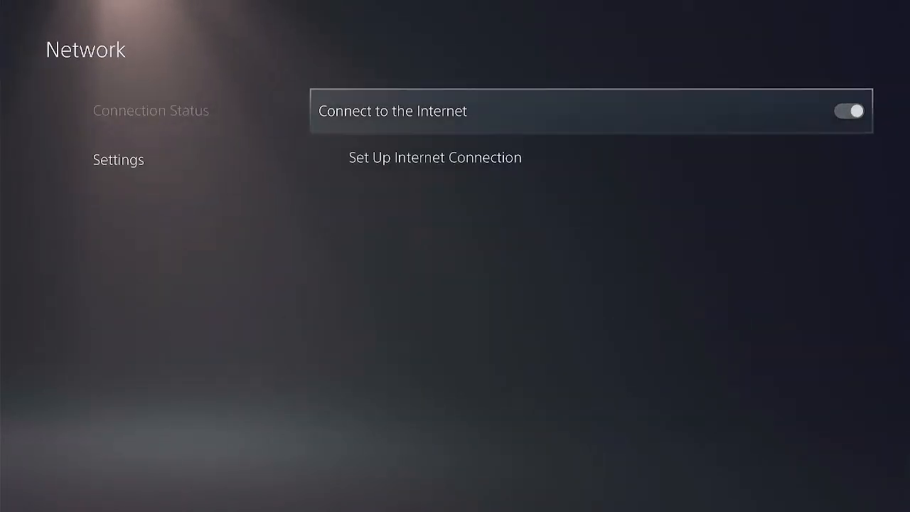
click(435, 158)
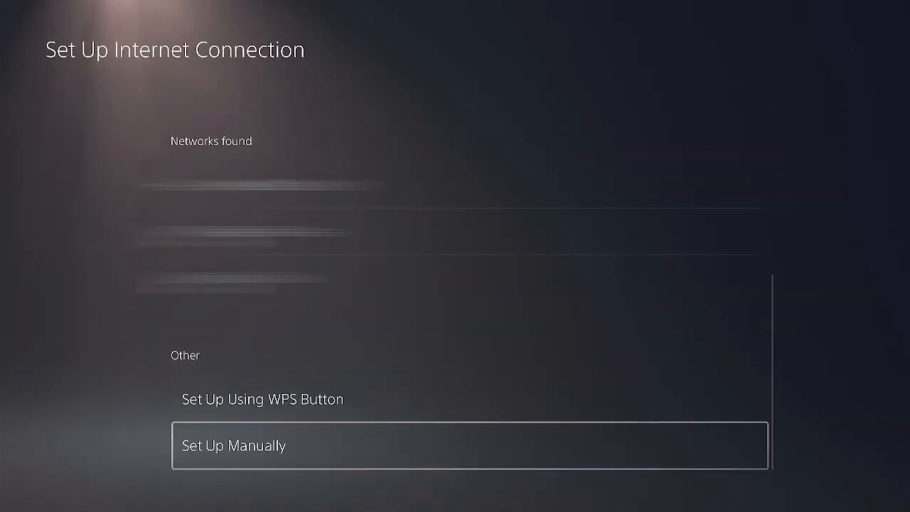
click(234, 445)
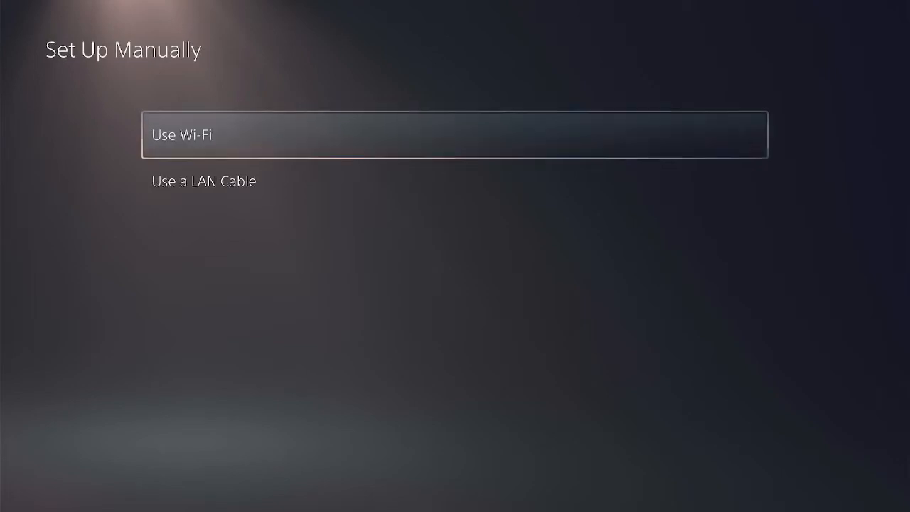
click(203, 180)
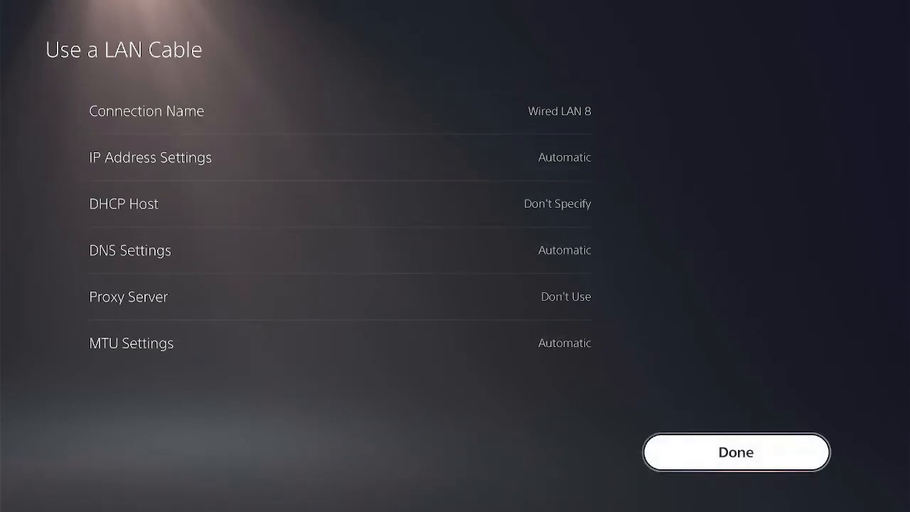
- Exit the wired LAN setup screen back to the main Settings menu
click(737, 452)
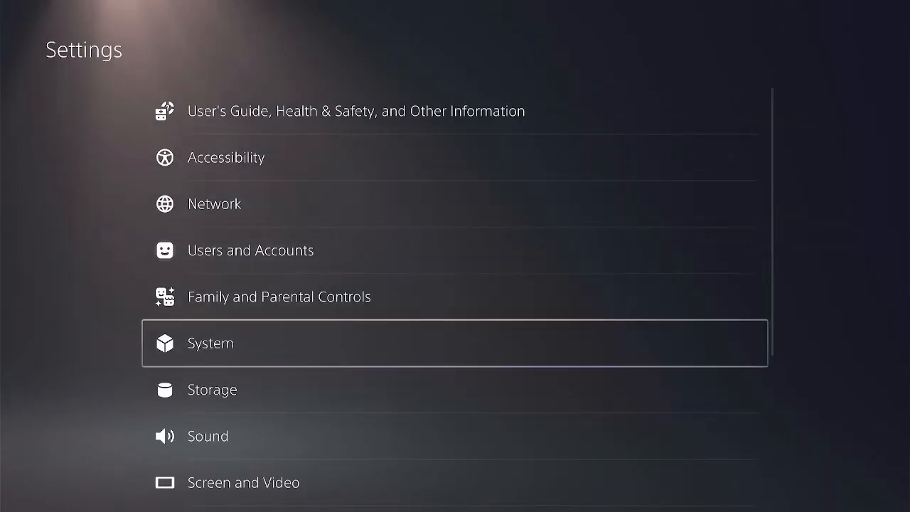
click(210, 343)
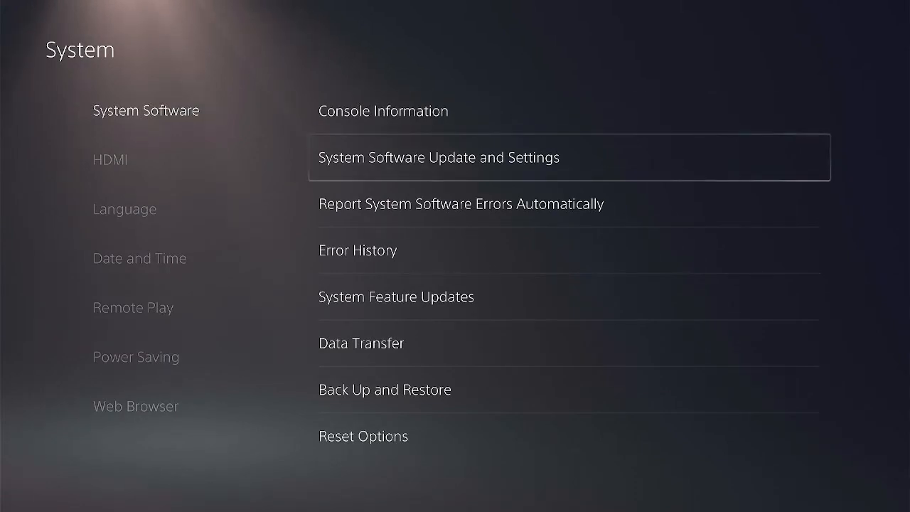
click(438, 157)
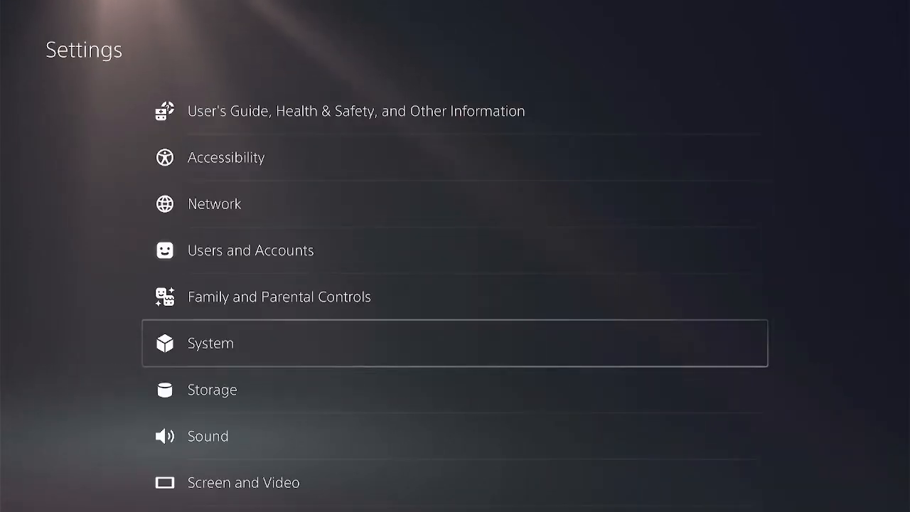
- Reopen manual internet setup with a LAN cable to create Wired LAN 9
click(214, 204)
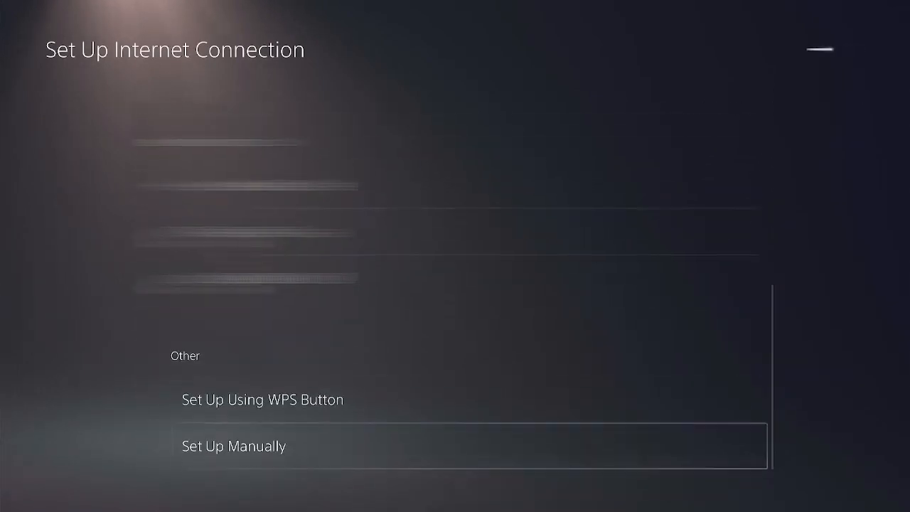
click(234, 446)
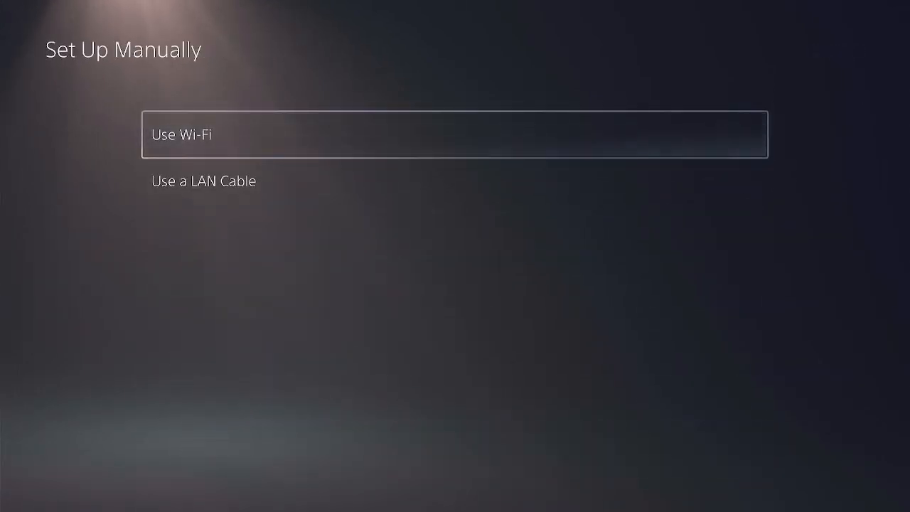
click(204, 181)
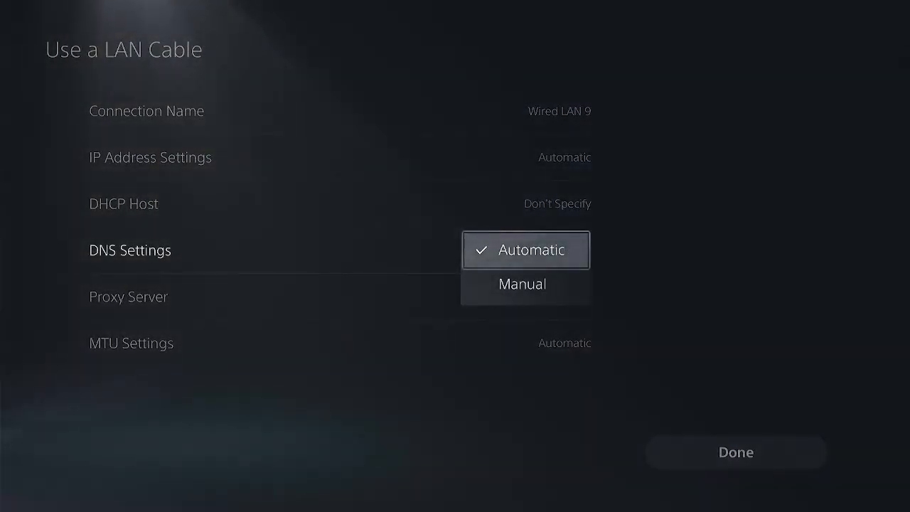
- Set DNS to Manual with primary 165.227.83.145 and secondary 192.241.221.79
click(522, 283)
text(165.227.83.145)
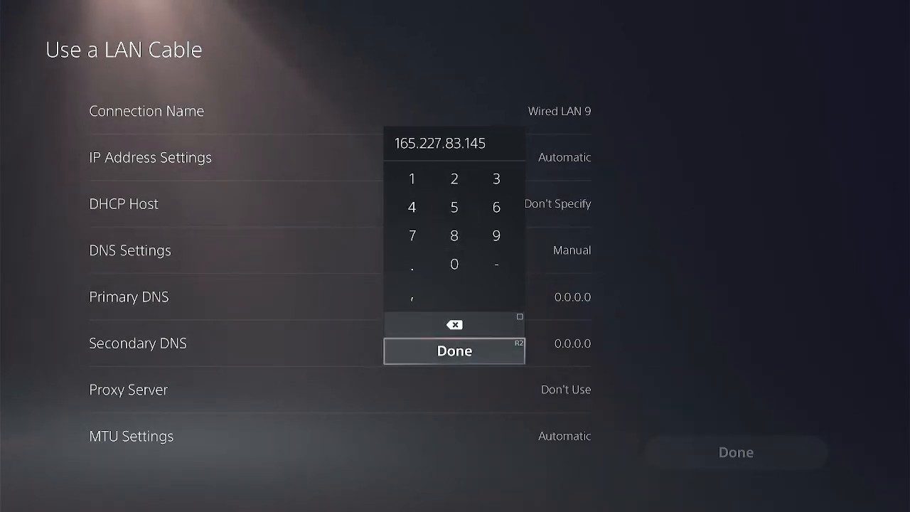
click(454, 351)
text(192.241.221.79)
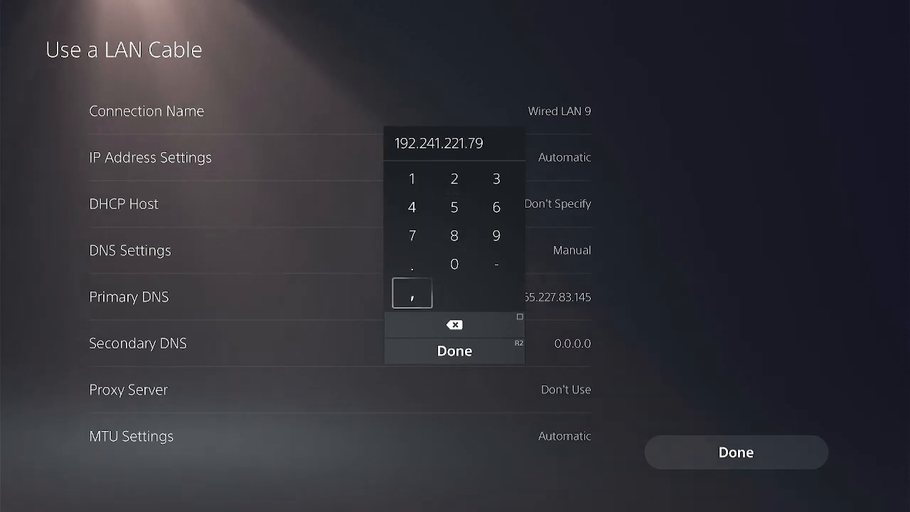
click(454, 350)
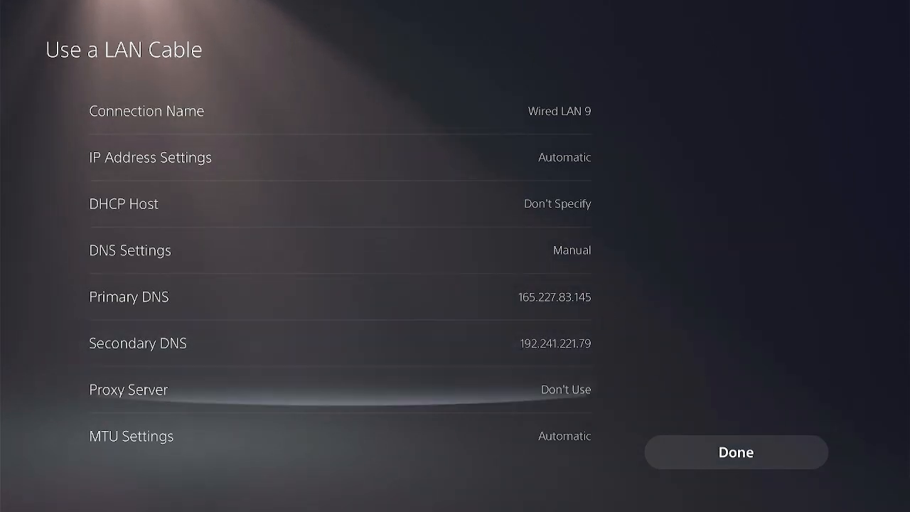
- Save Wired LAN 9 and dismiss the invalid-certificate warning
click(737, 453)
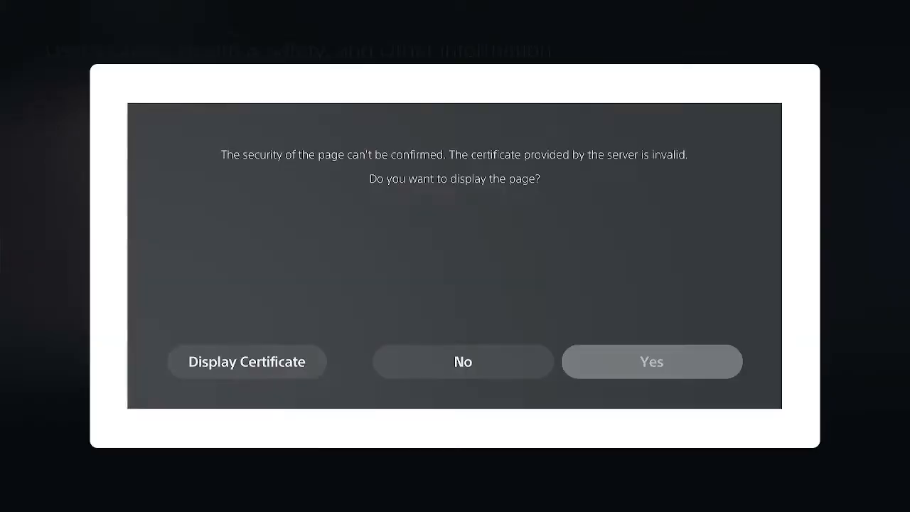
click(651, 362)
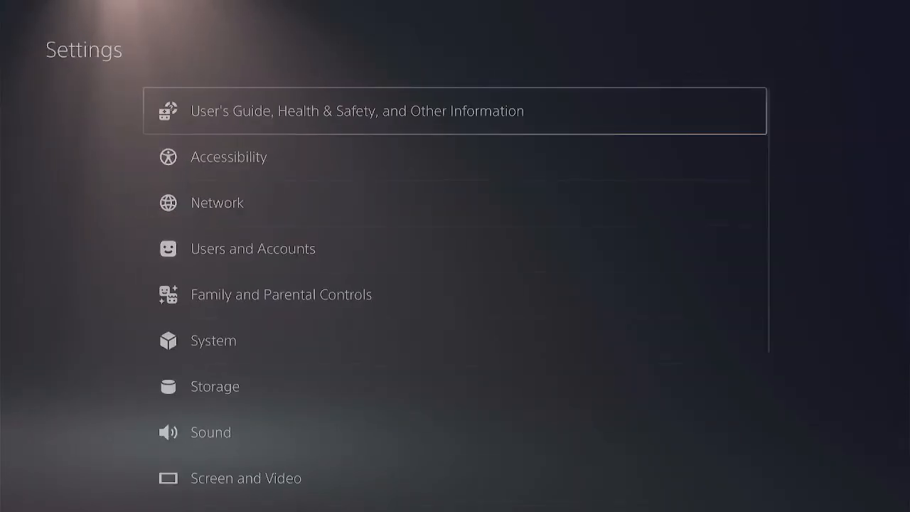
- Open System Software Update and Settings to confirm both automatic update toggles are off
click(213, 340)
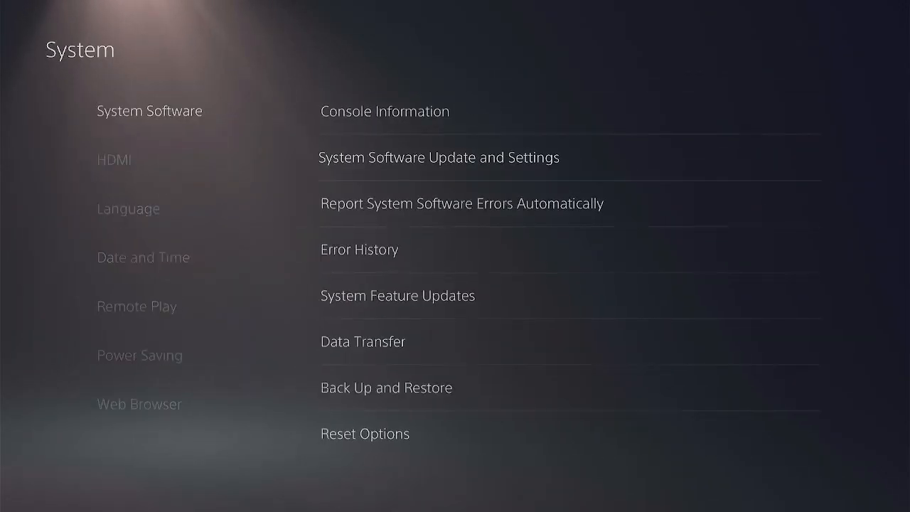
click(439, 158)
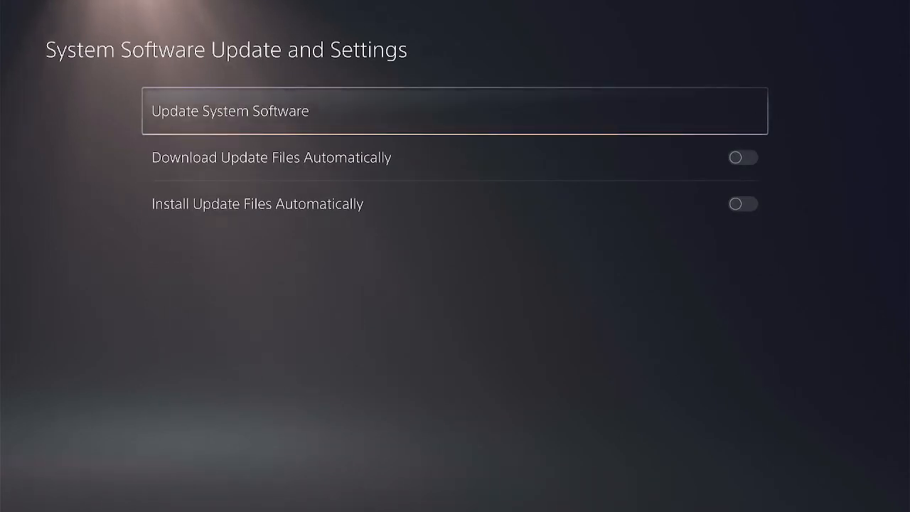